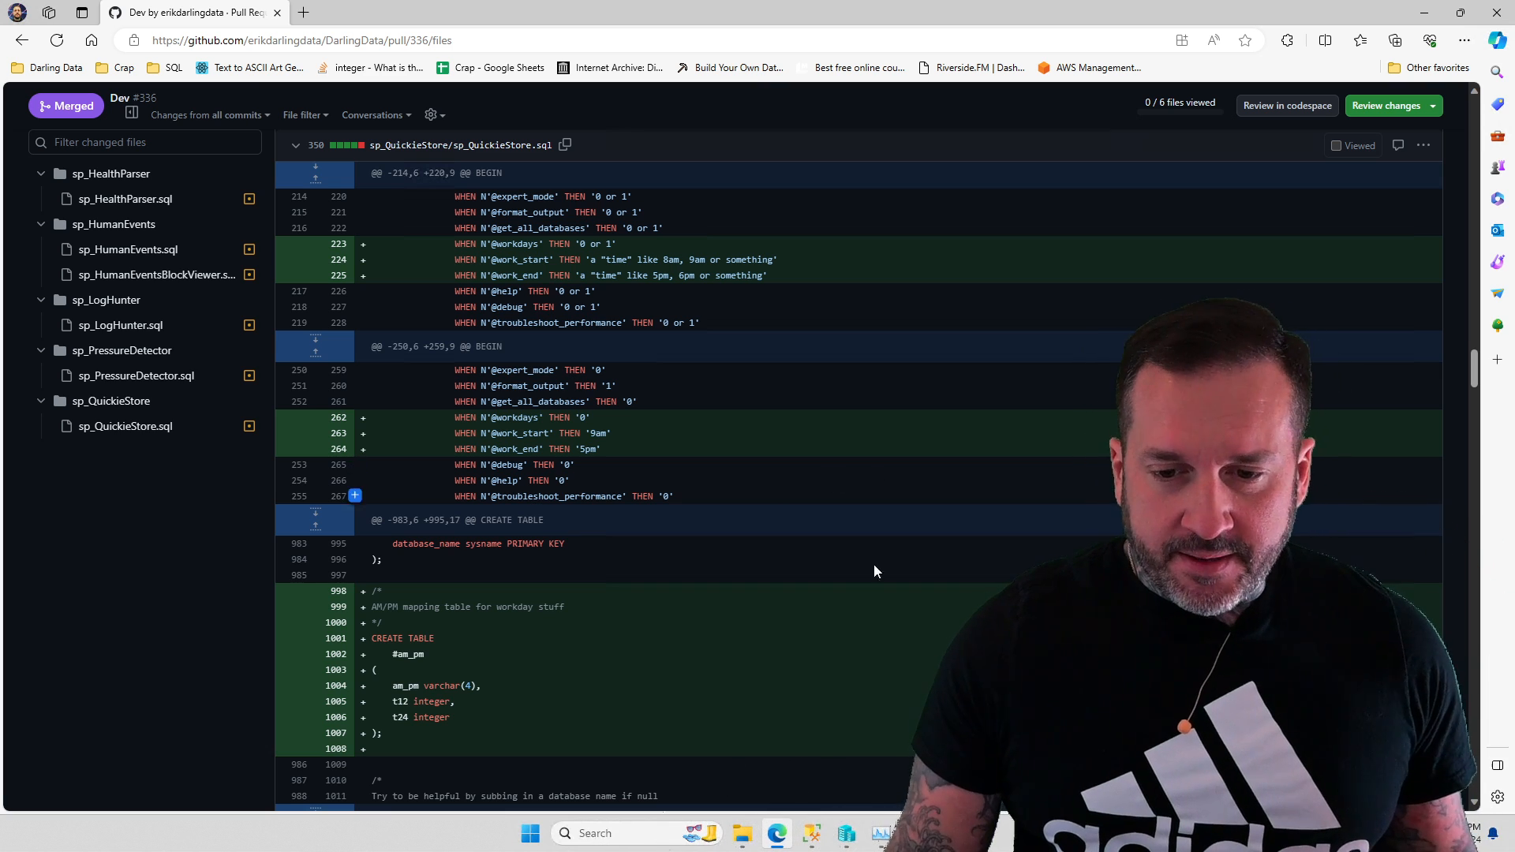
mouse_move(812, 585)
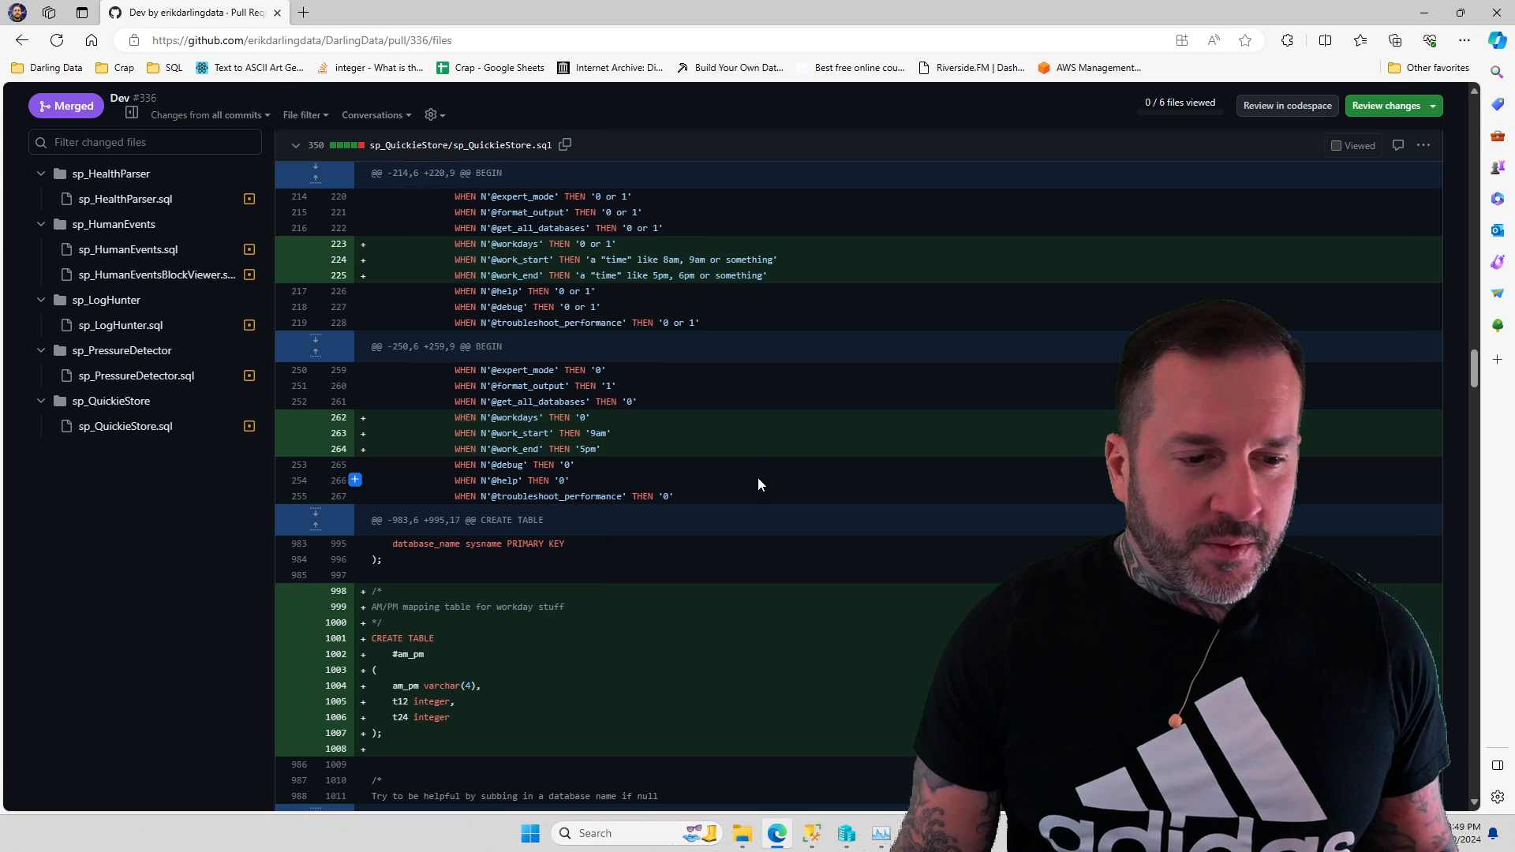
scroll(down, 3)
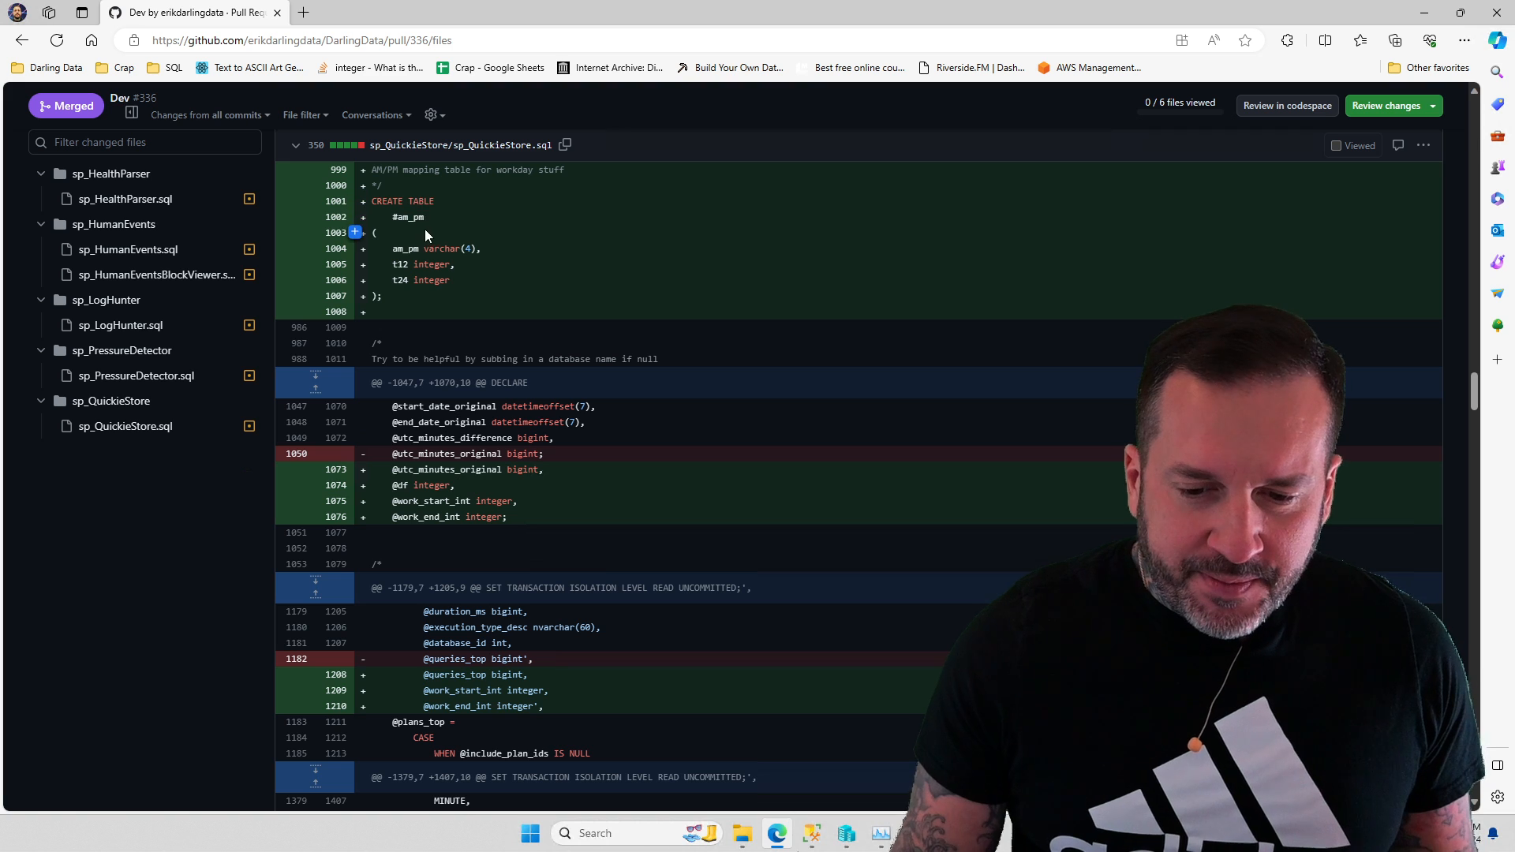
mouse_move(727, 340)
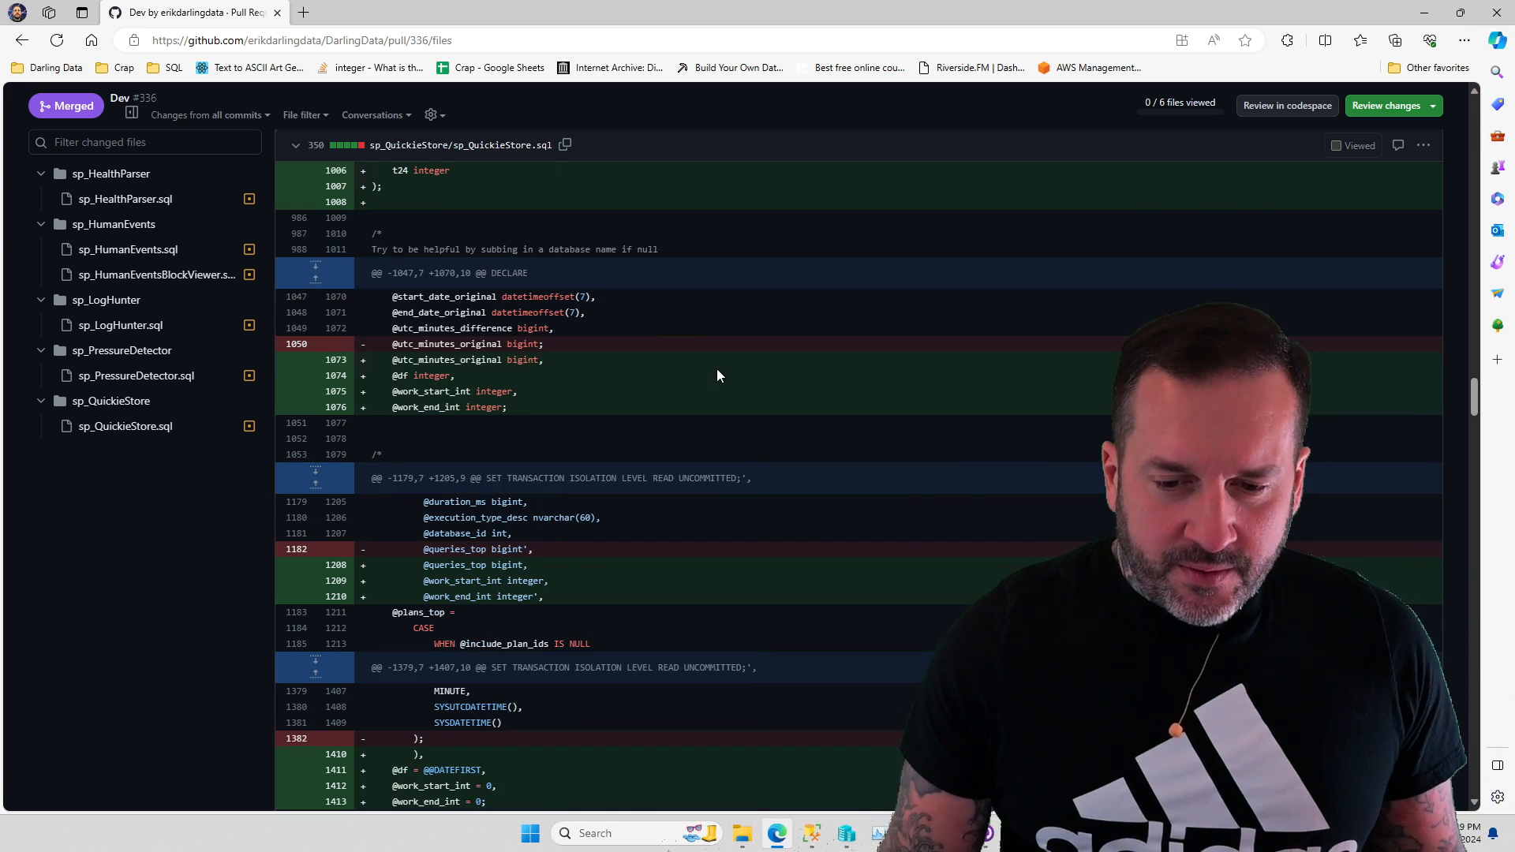
scroll(down, 3)
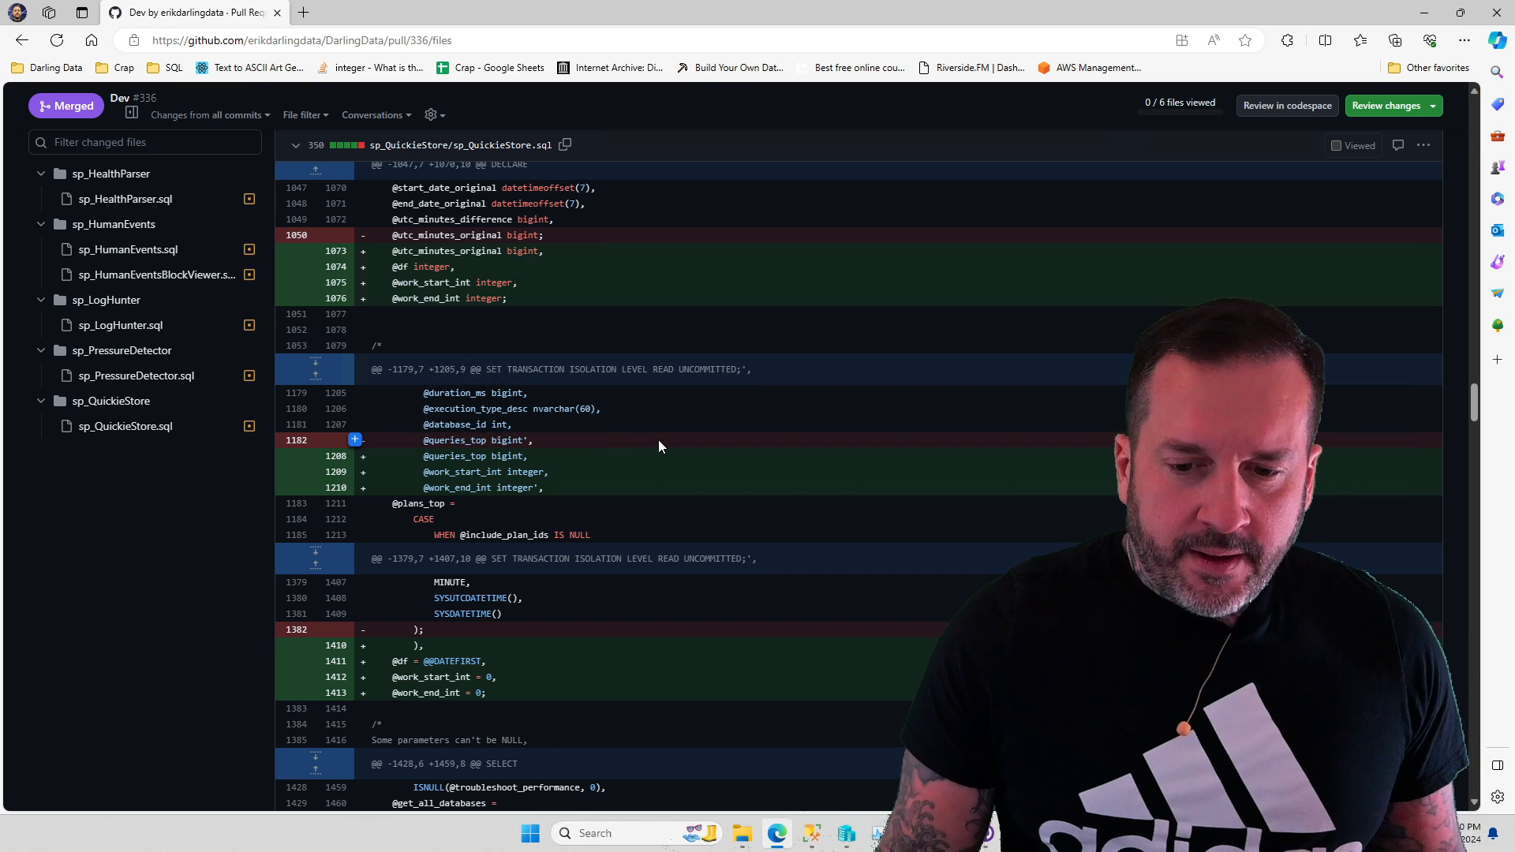
scroll(down, 3)
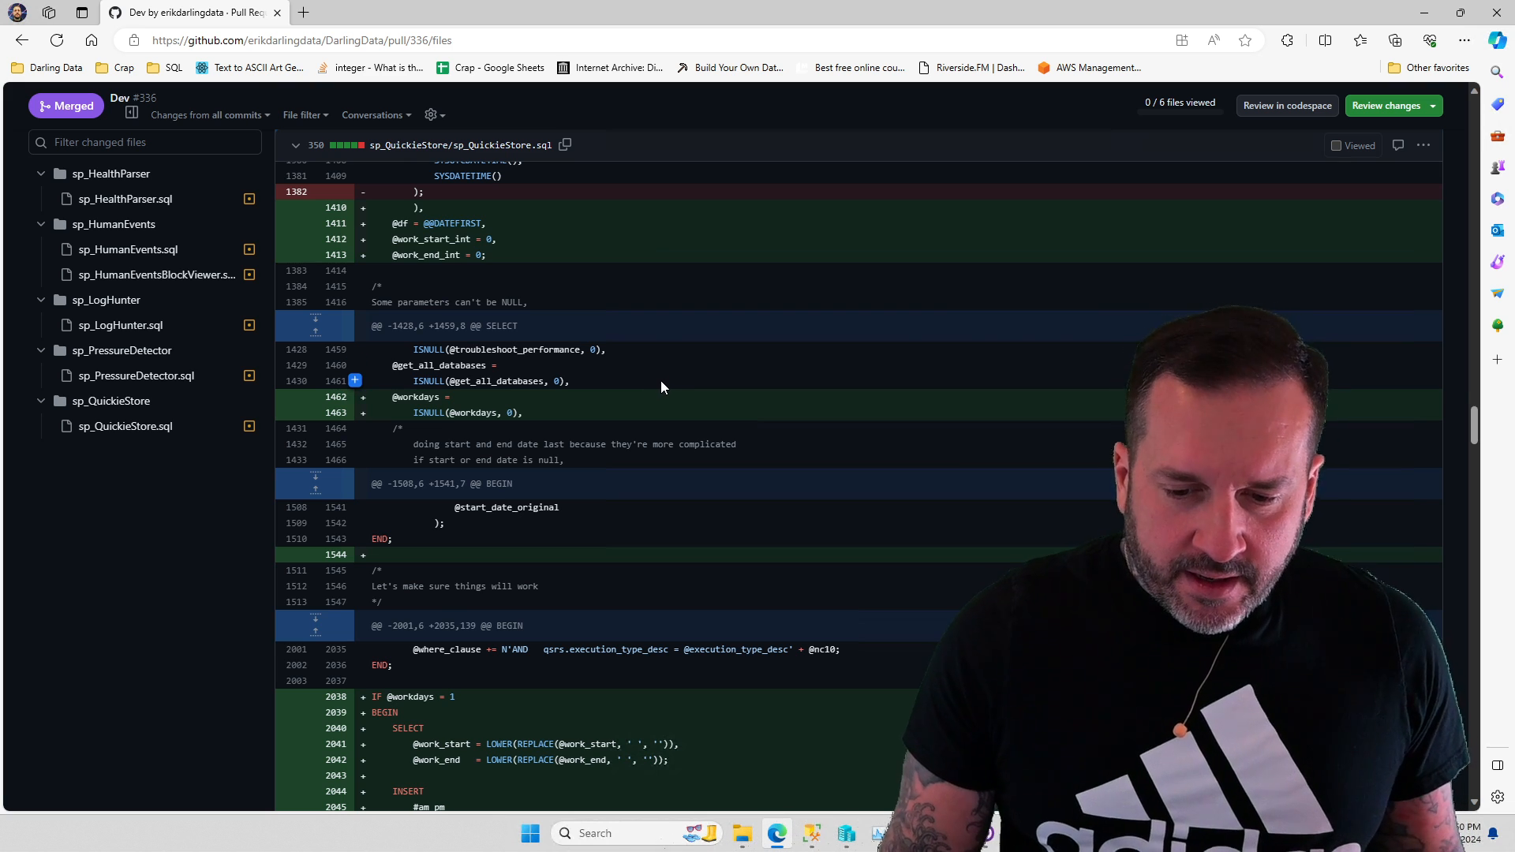
Read the added #am_pm hour mapping, default work hours, UTC offset adjustment and weekday filters.
scroll(down, 3)
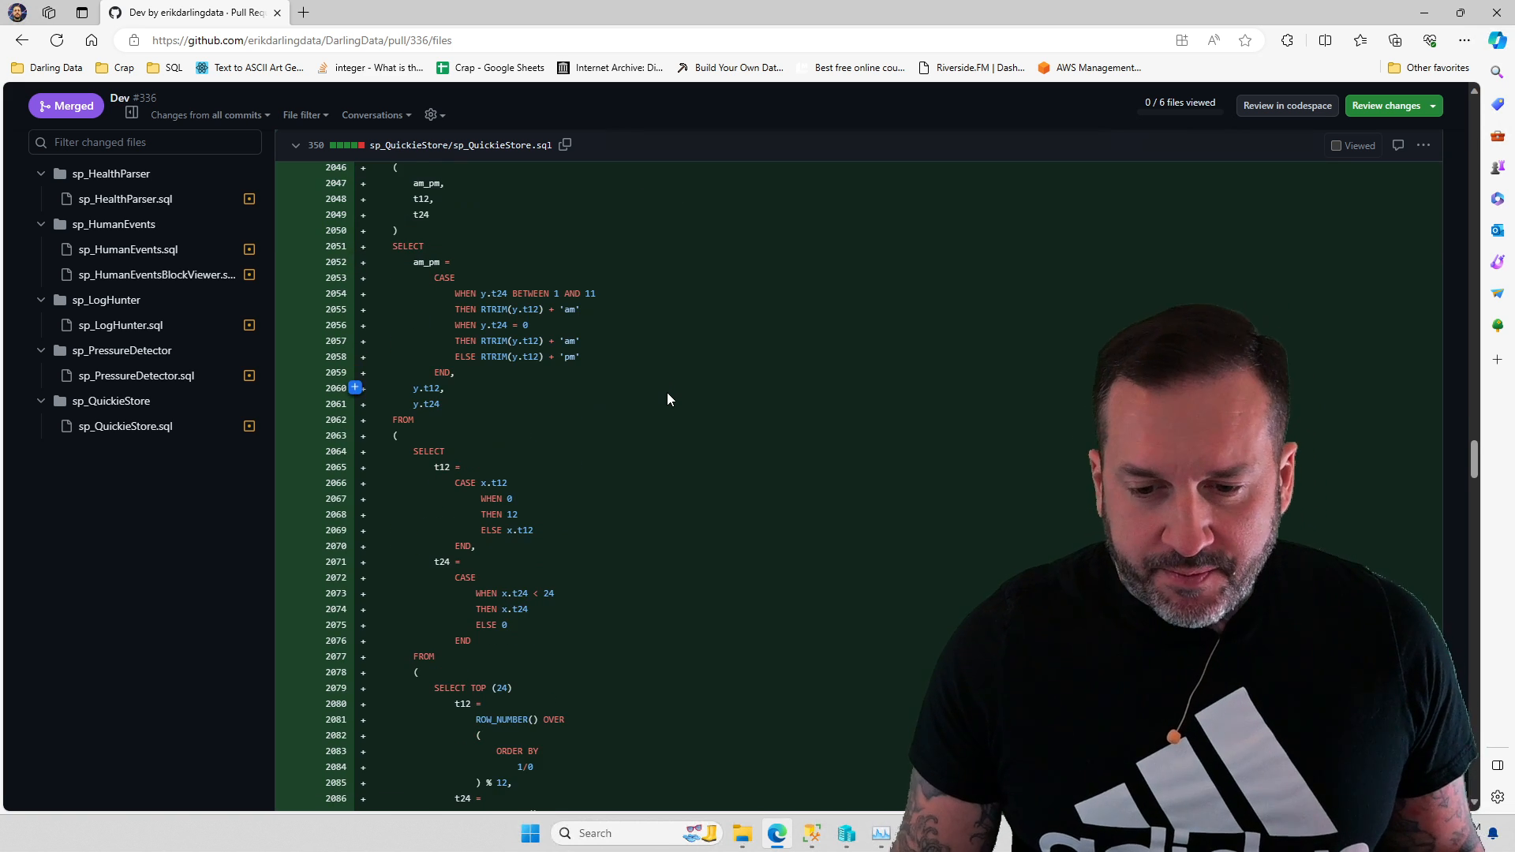
scroll(down, 3)
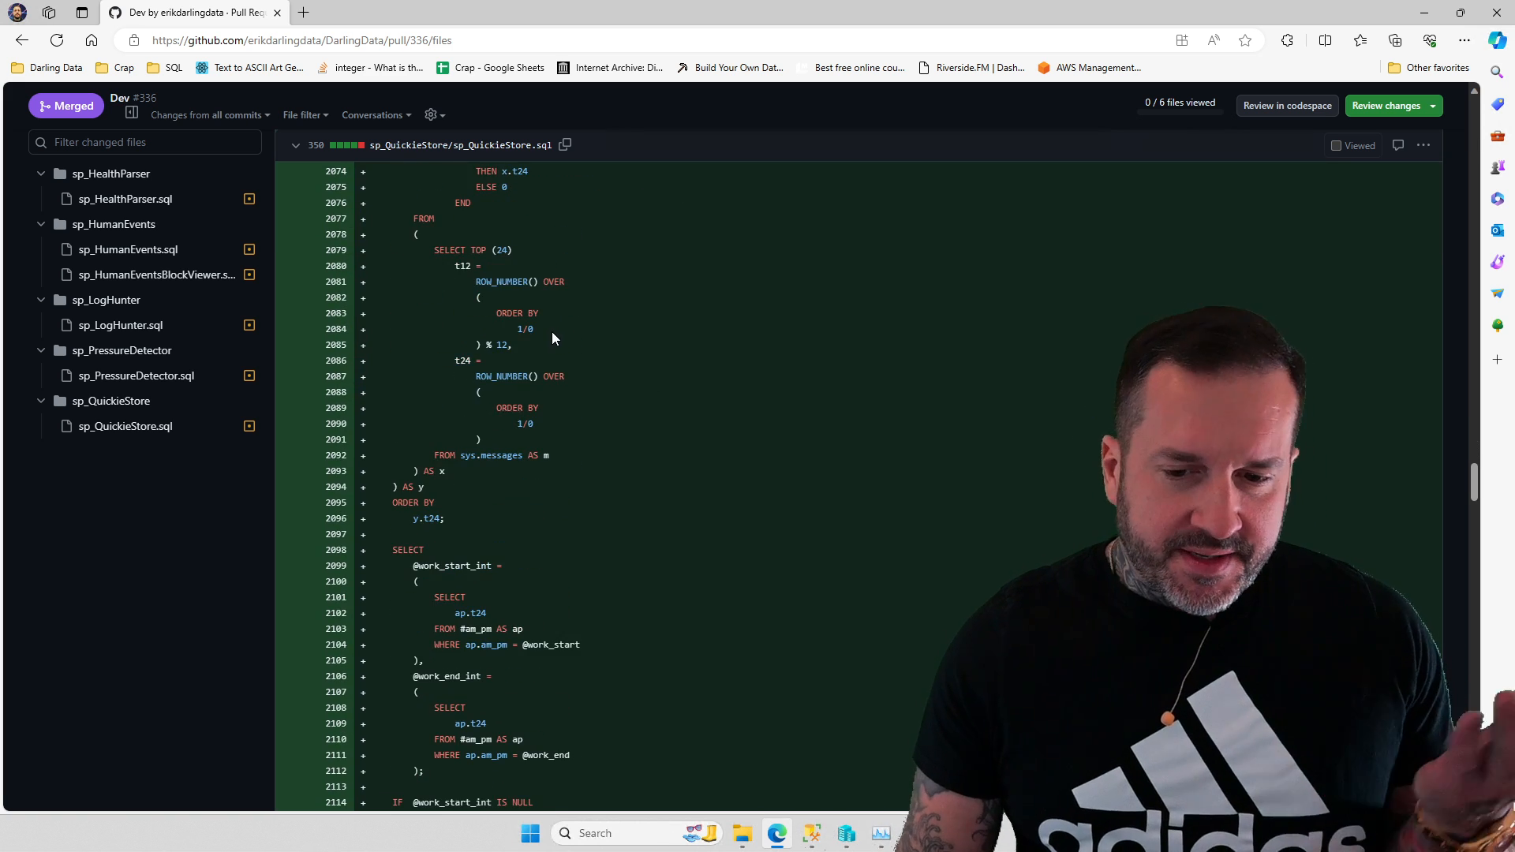
scroll(down, 3)
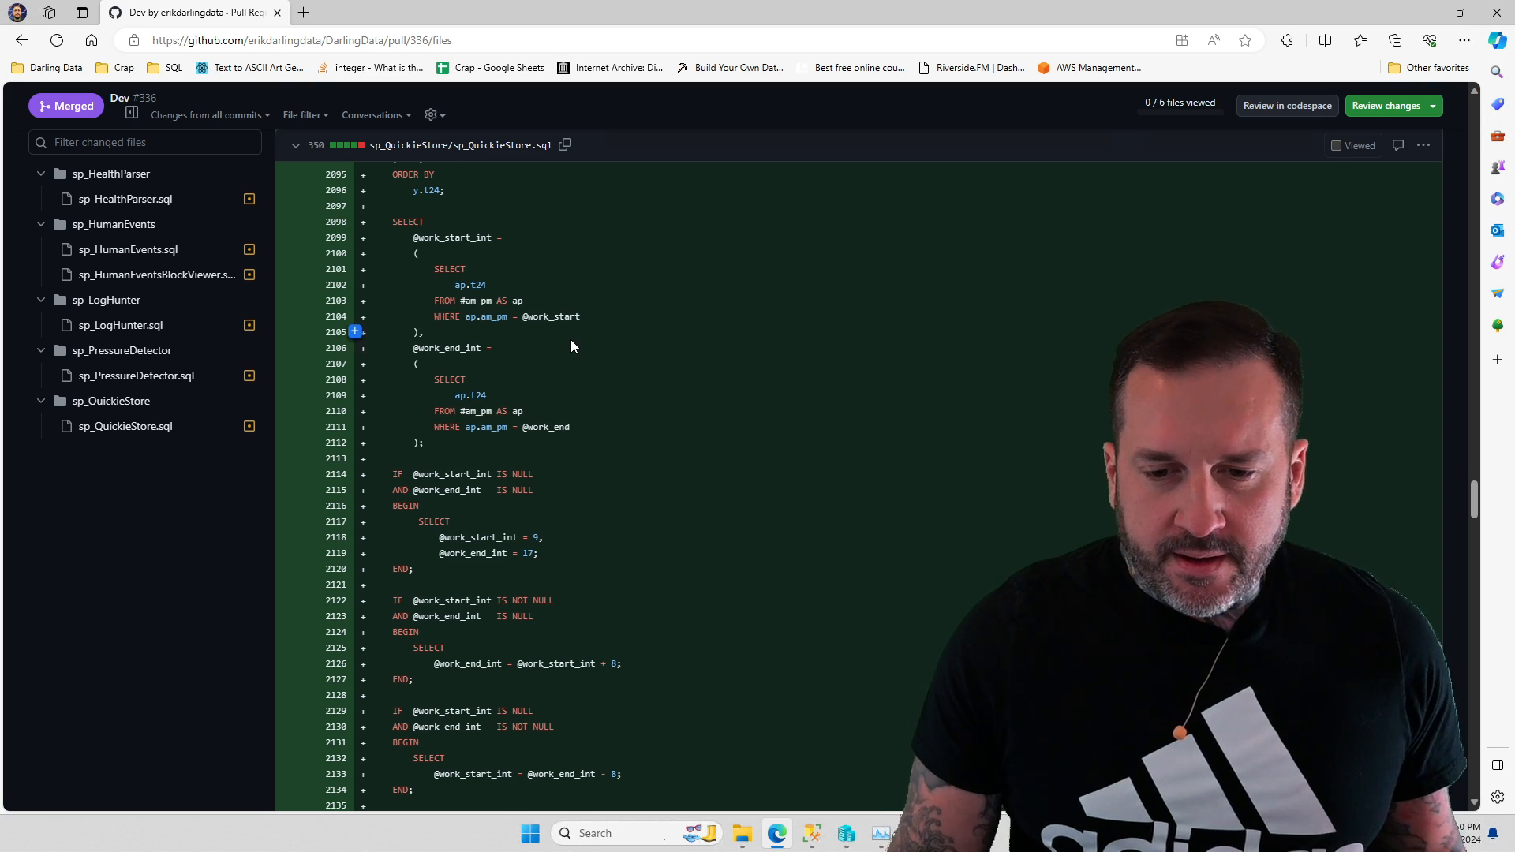
scroll(down, 3)
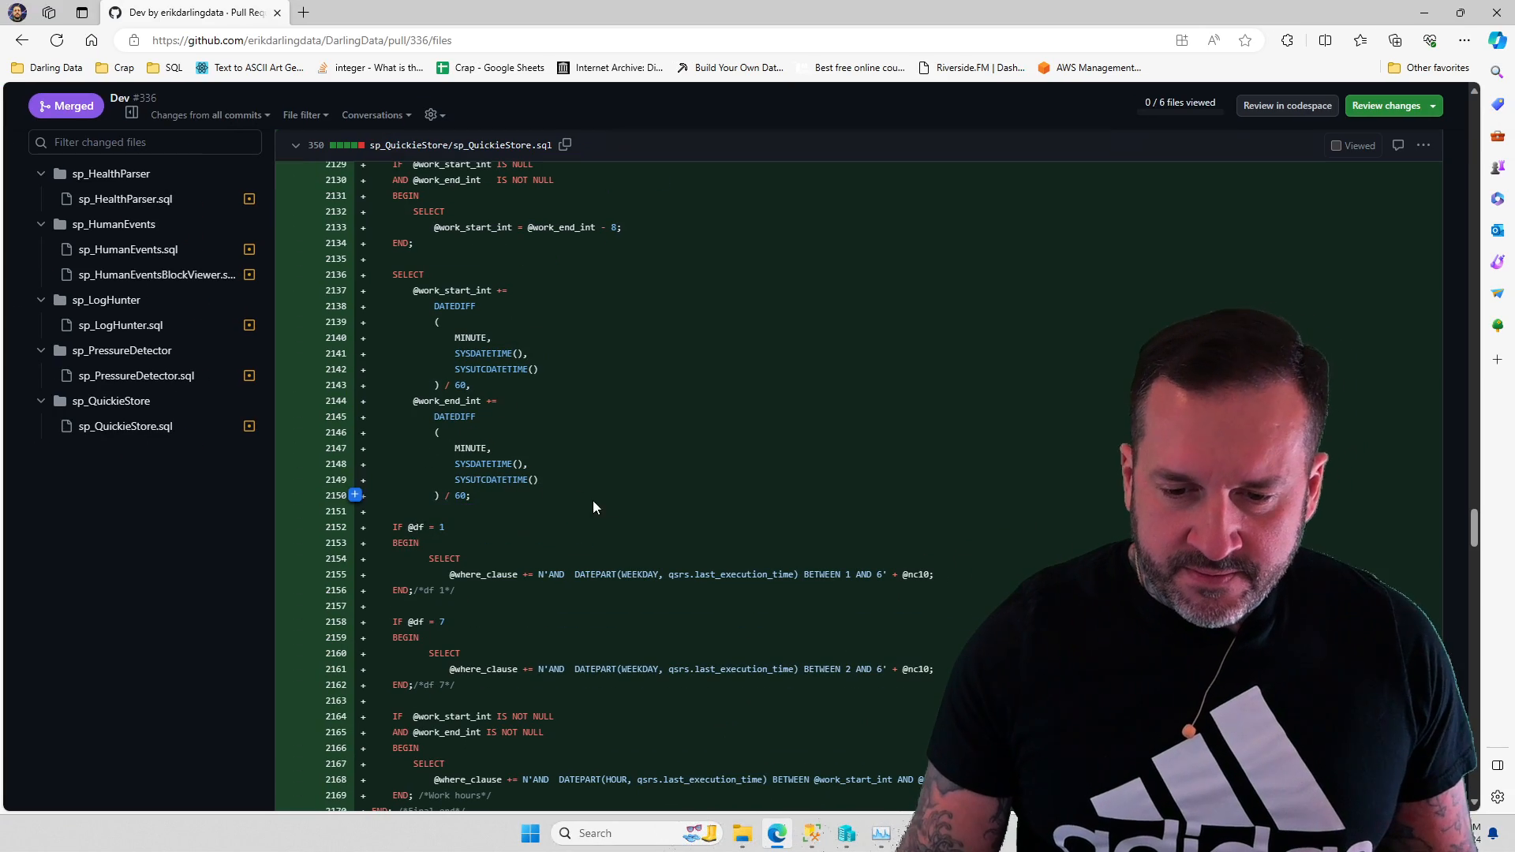
scroll(down, 3)
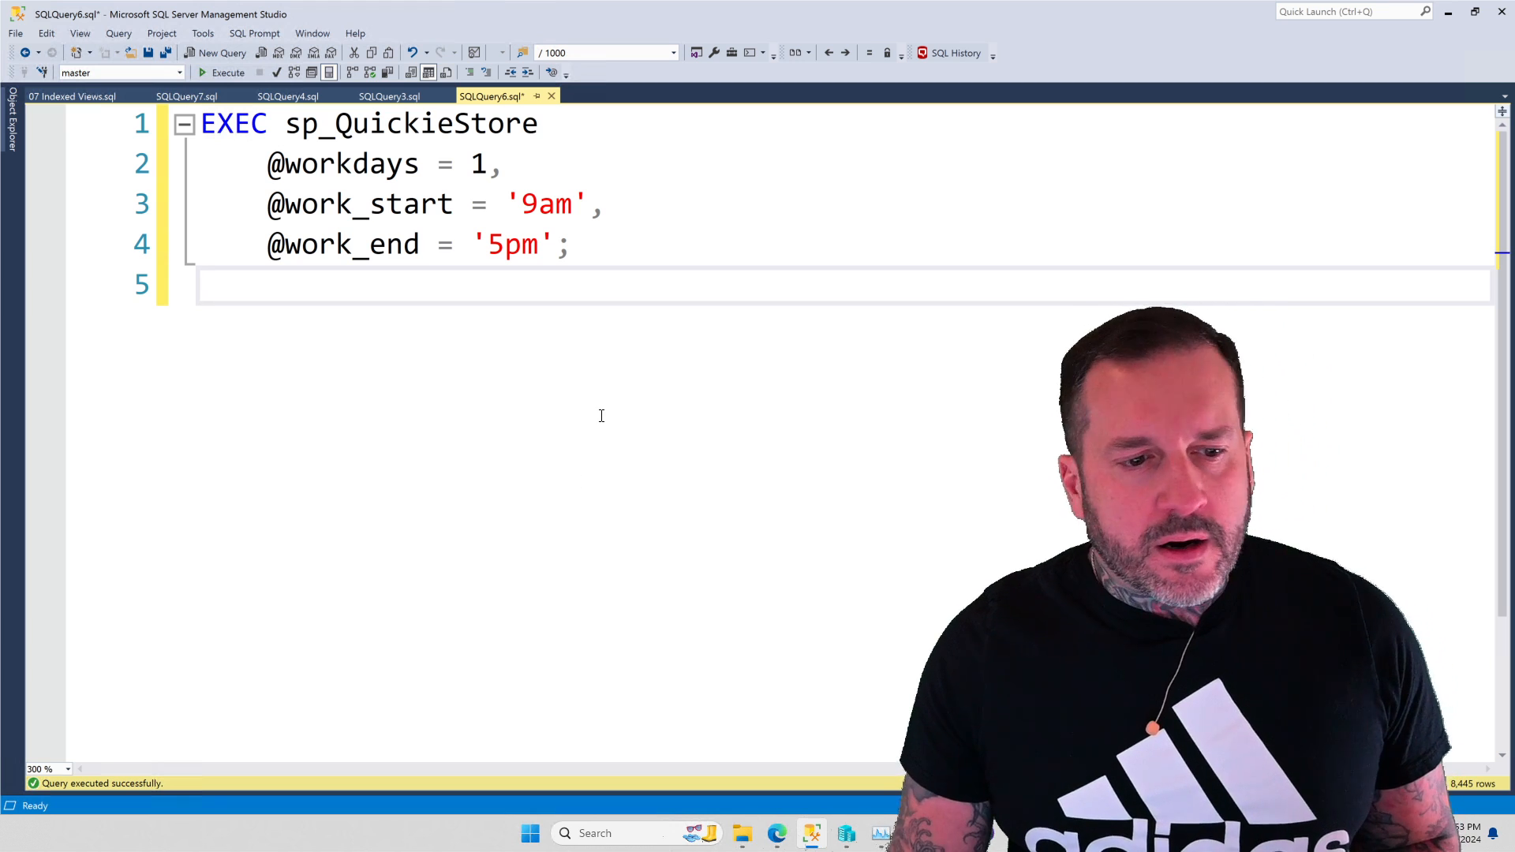
Execute the workday sp_QuickieStore call on StackOverflow2013 and scroll across the ten Query Store results.
click(228, 72)
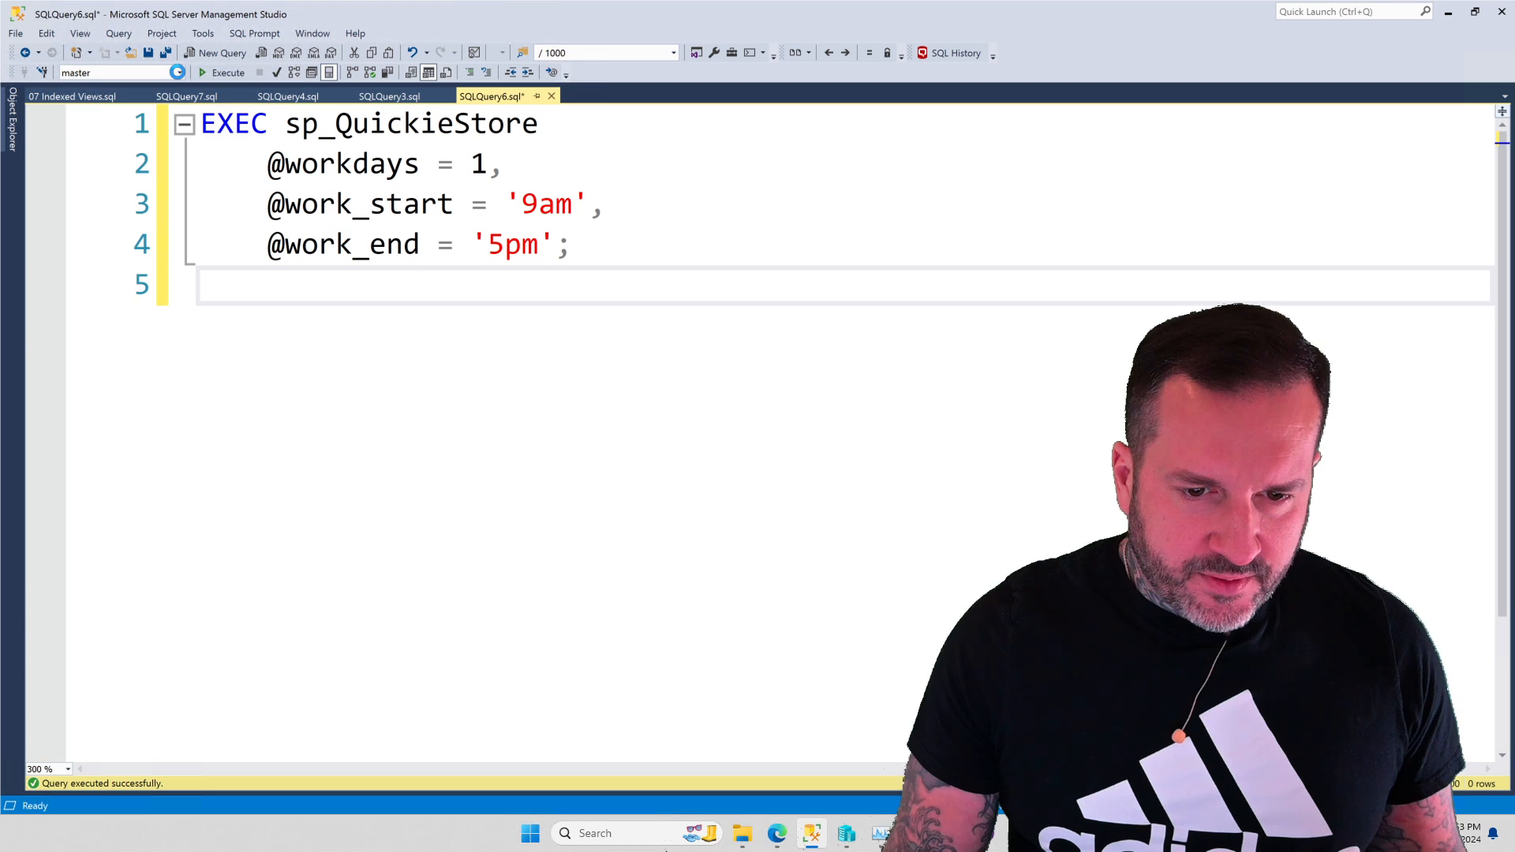
click(111, 73)
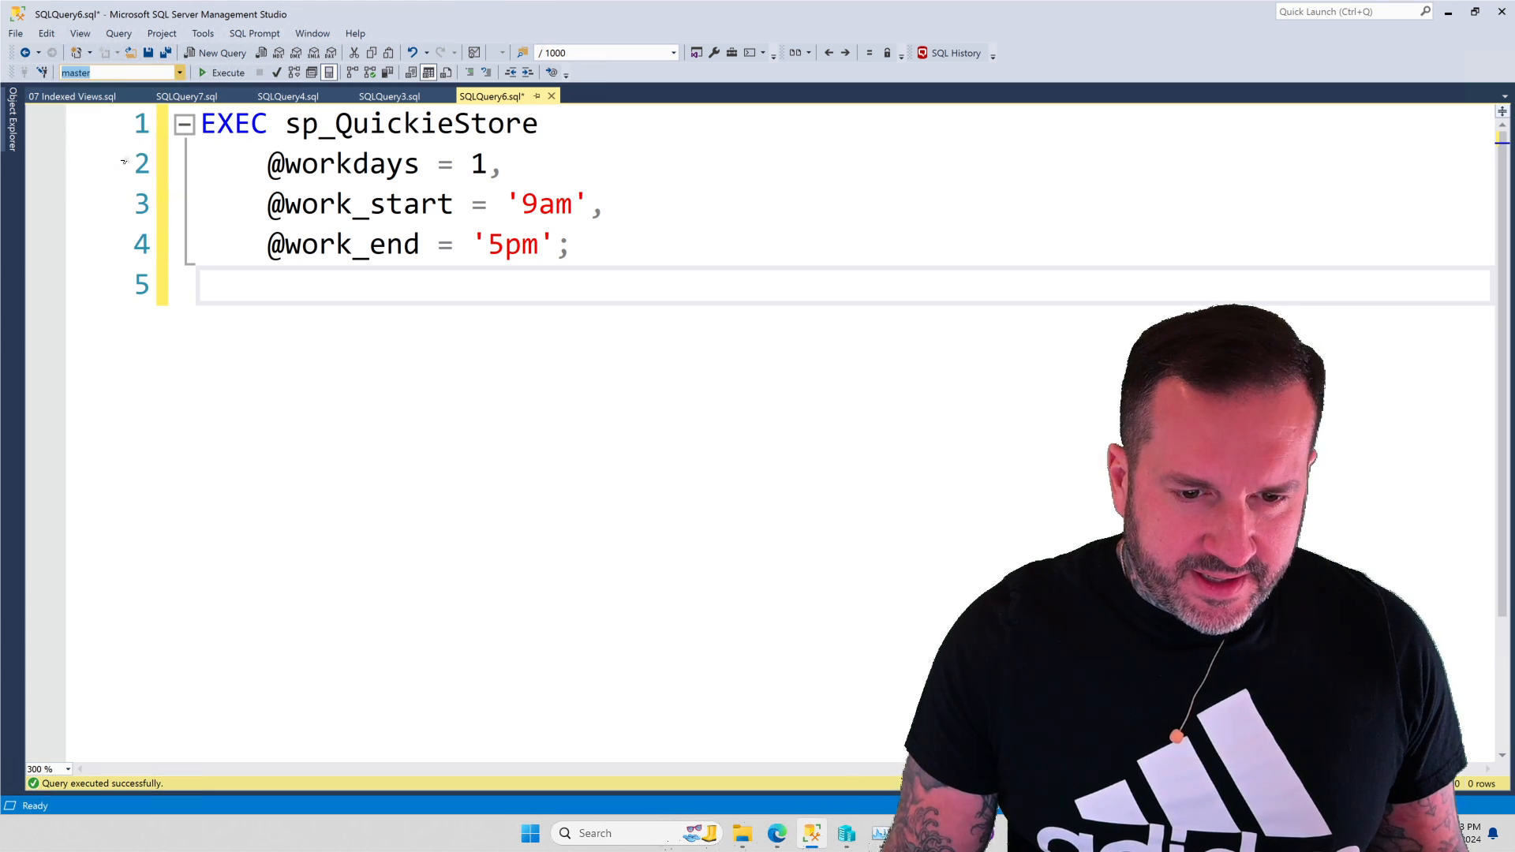
click(228, 73)
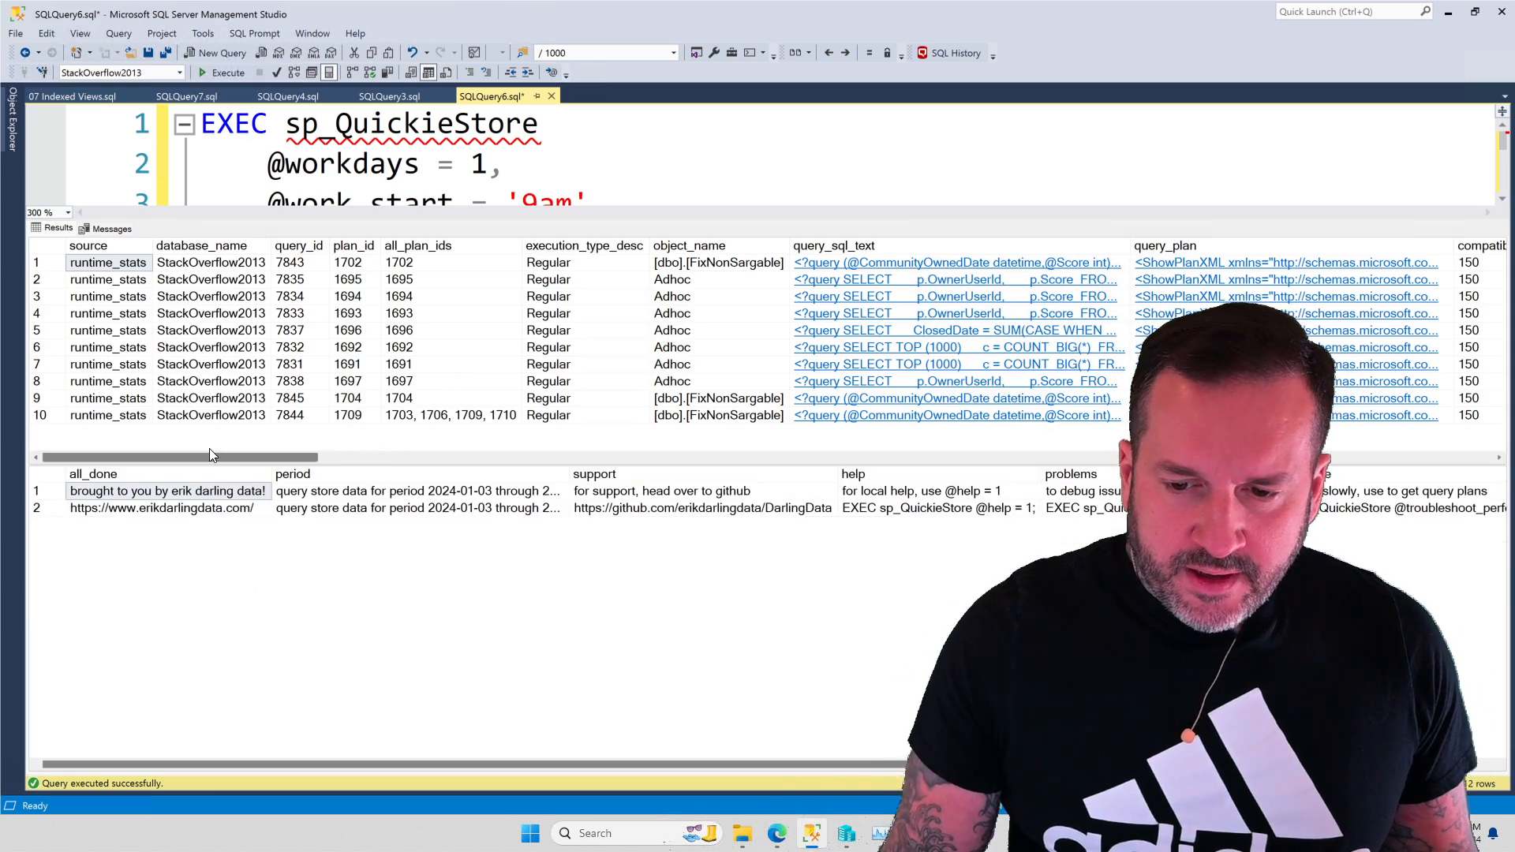
scroll(right, 3)
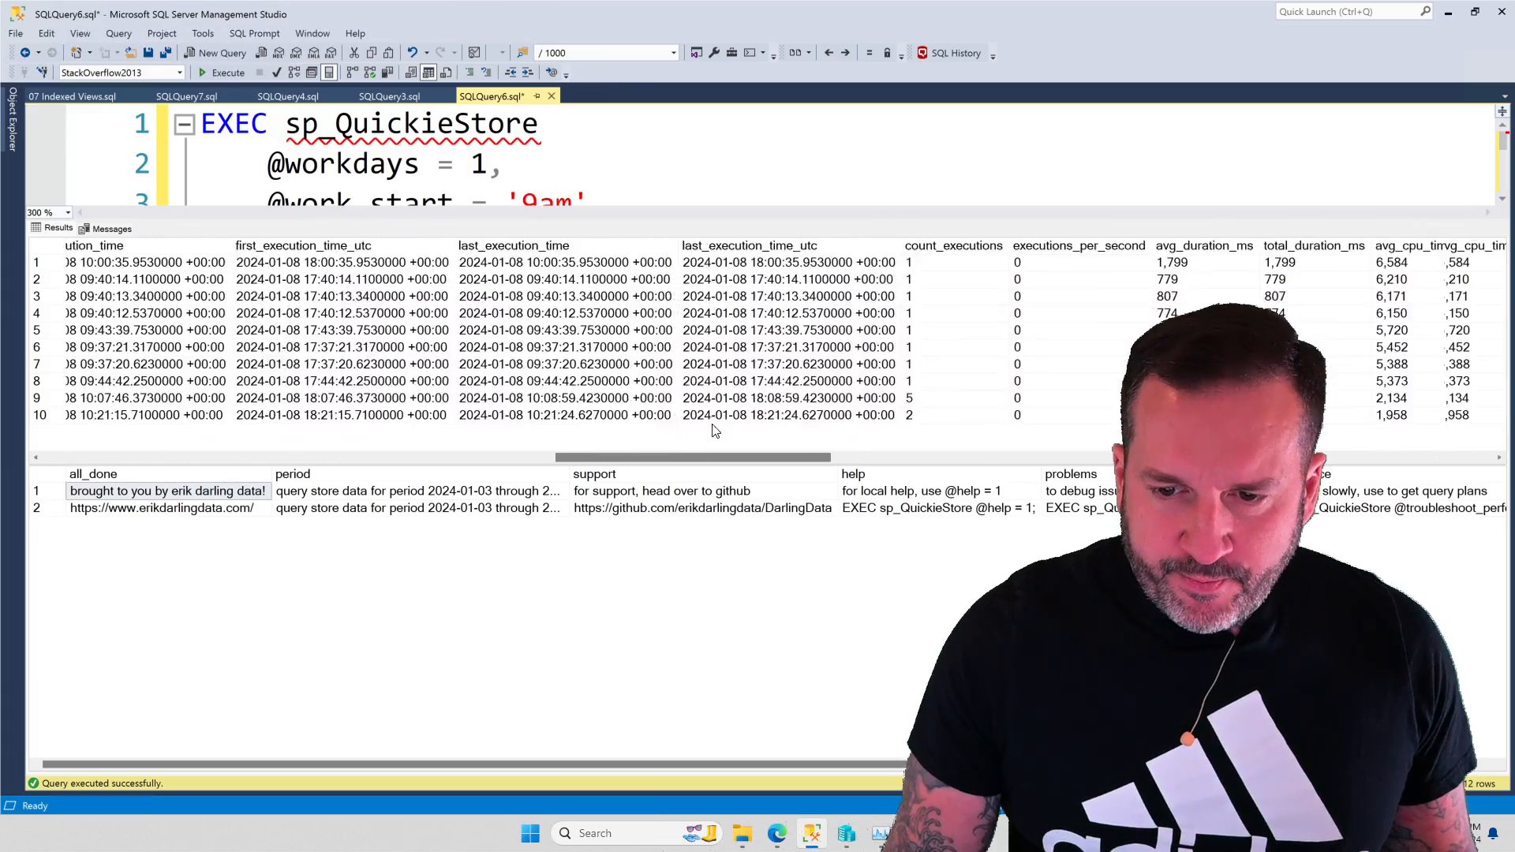